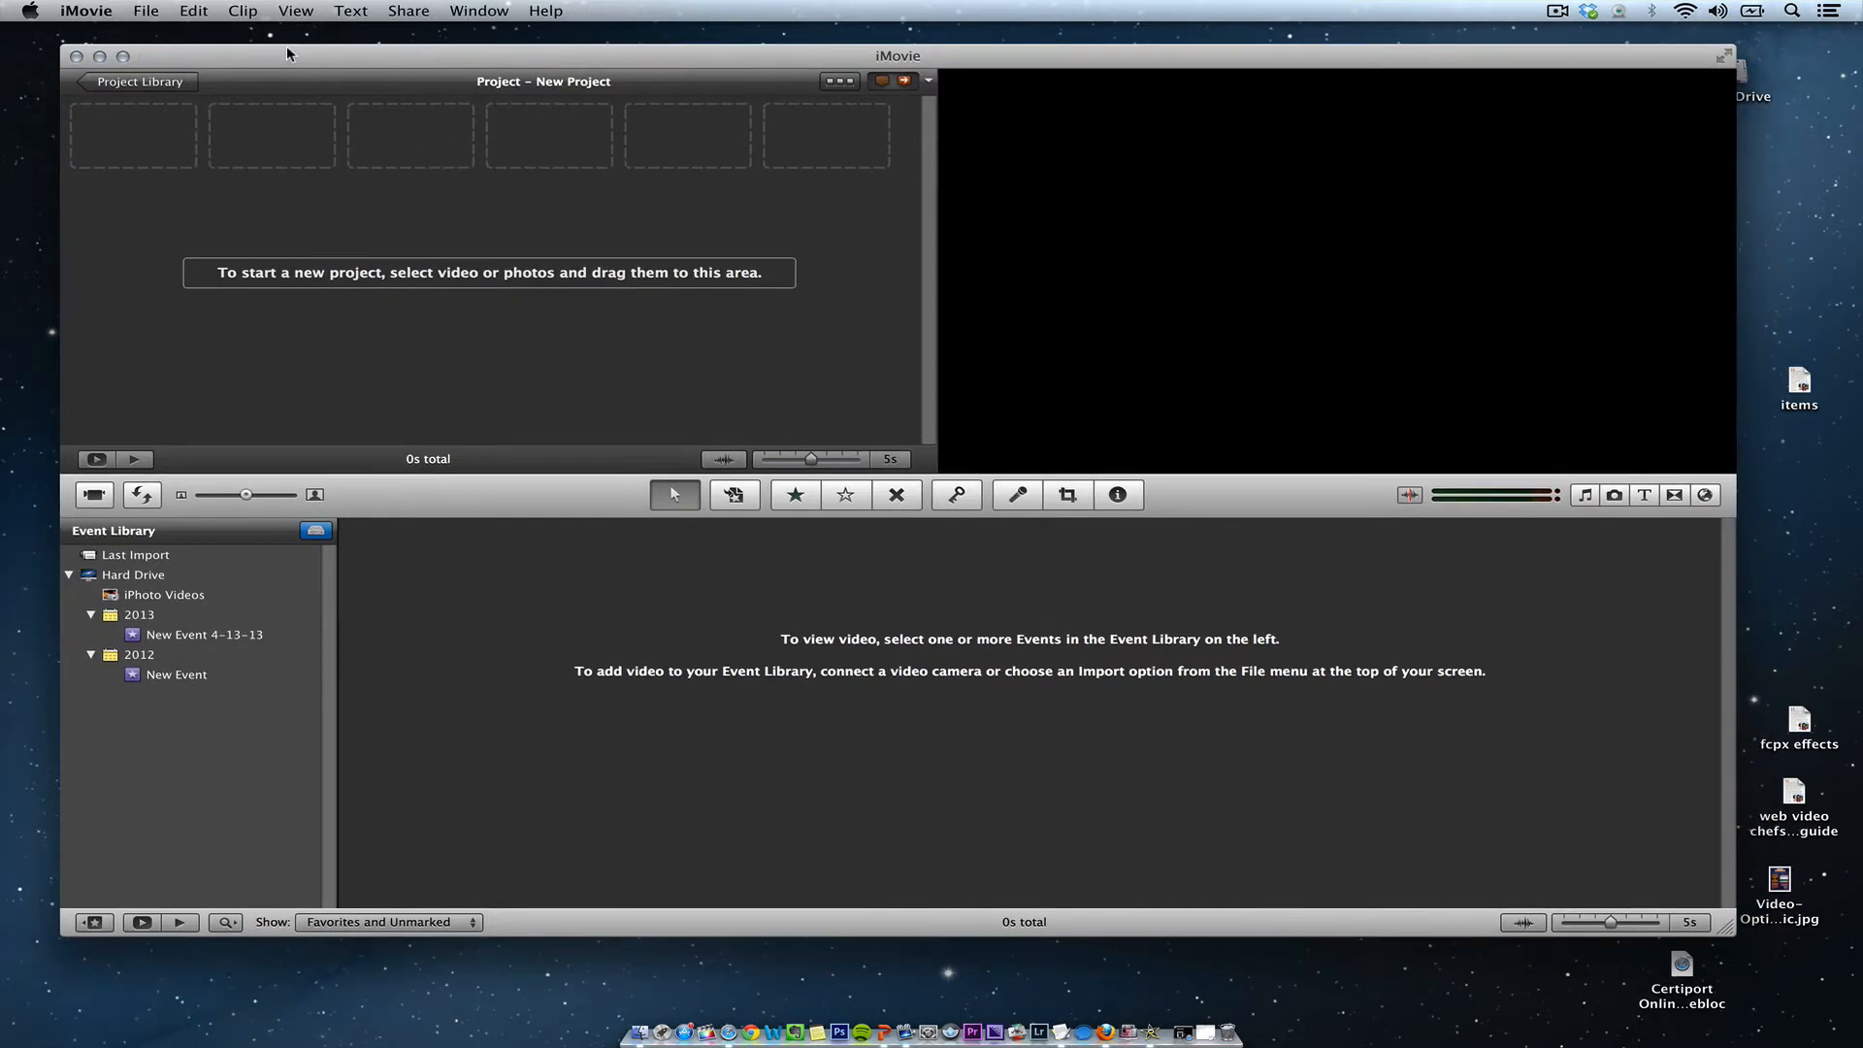
pyautogui.moveTo(190, 411)
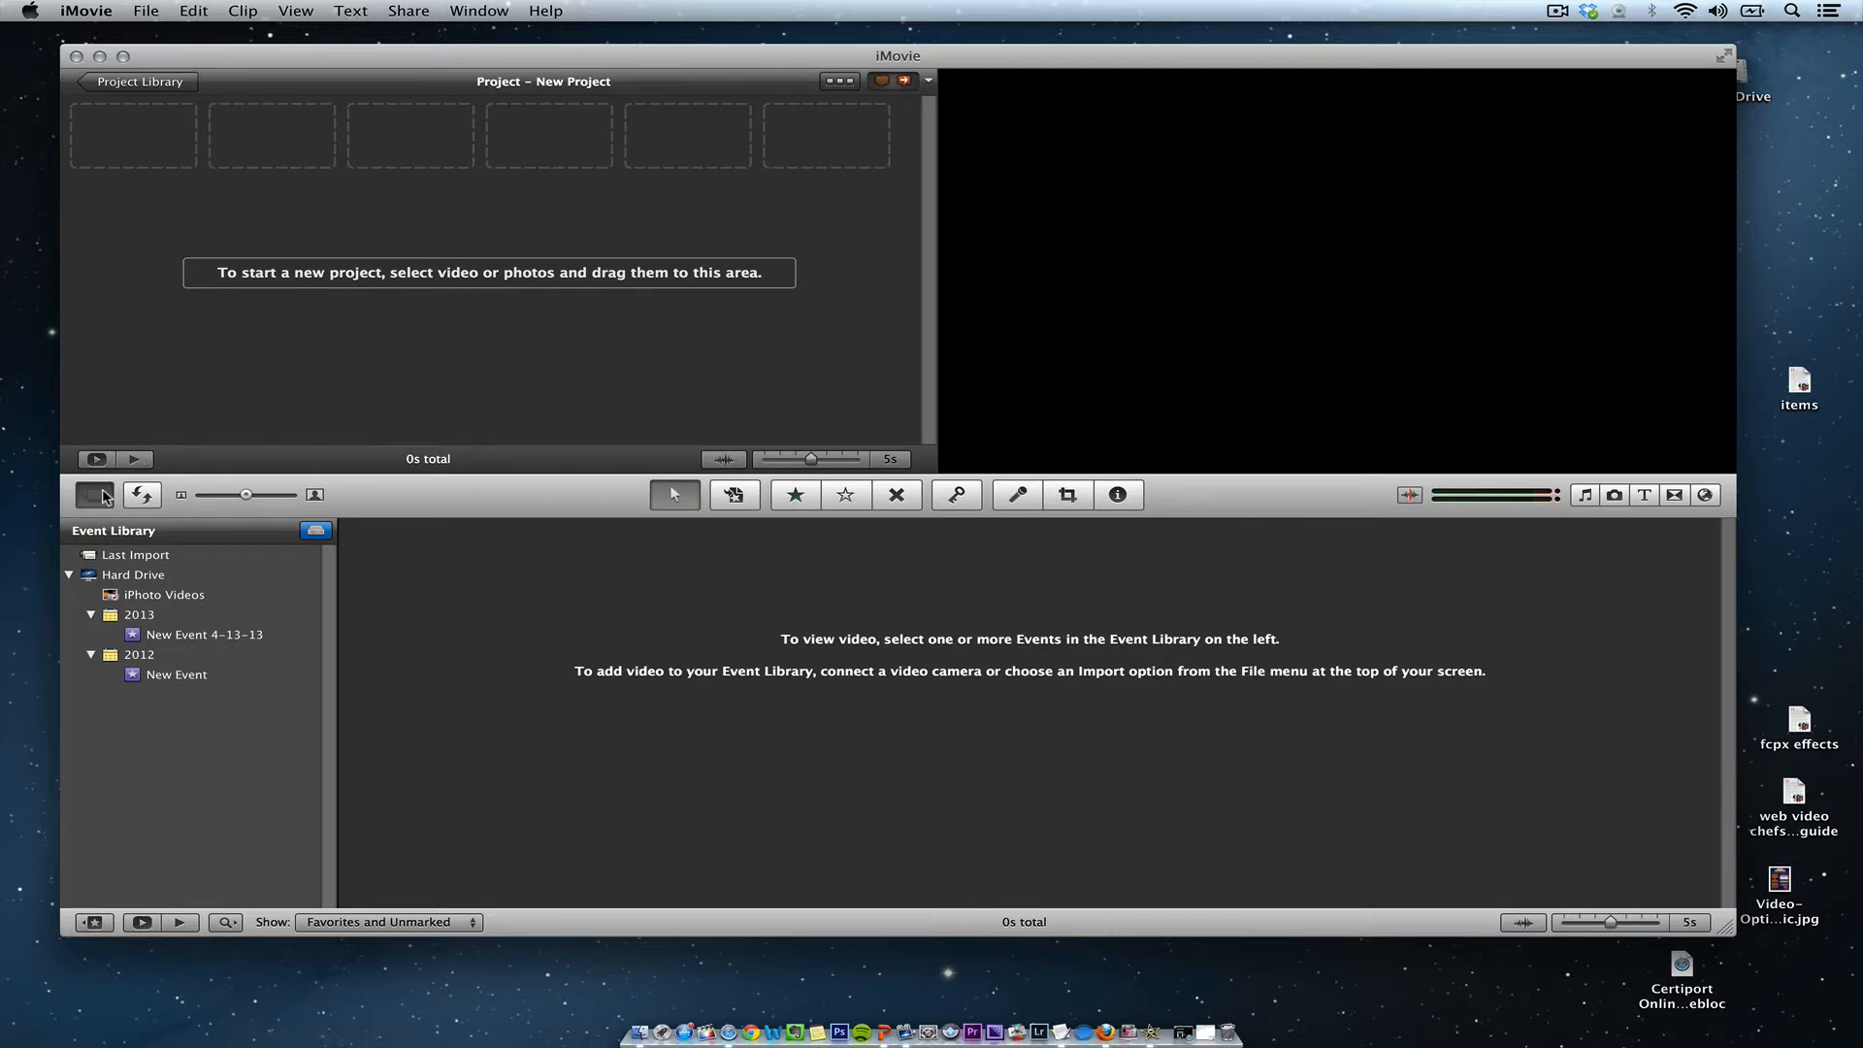
# Open the ADVC-110 live import window and bring up the Import… save options sheet
pyautogui.click(93, 495)
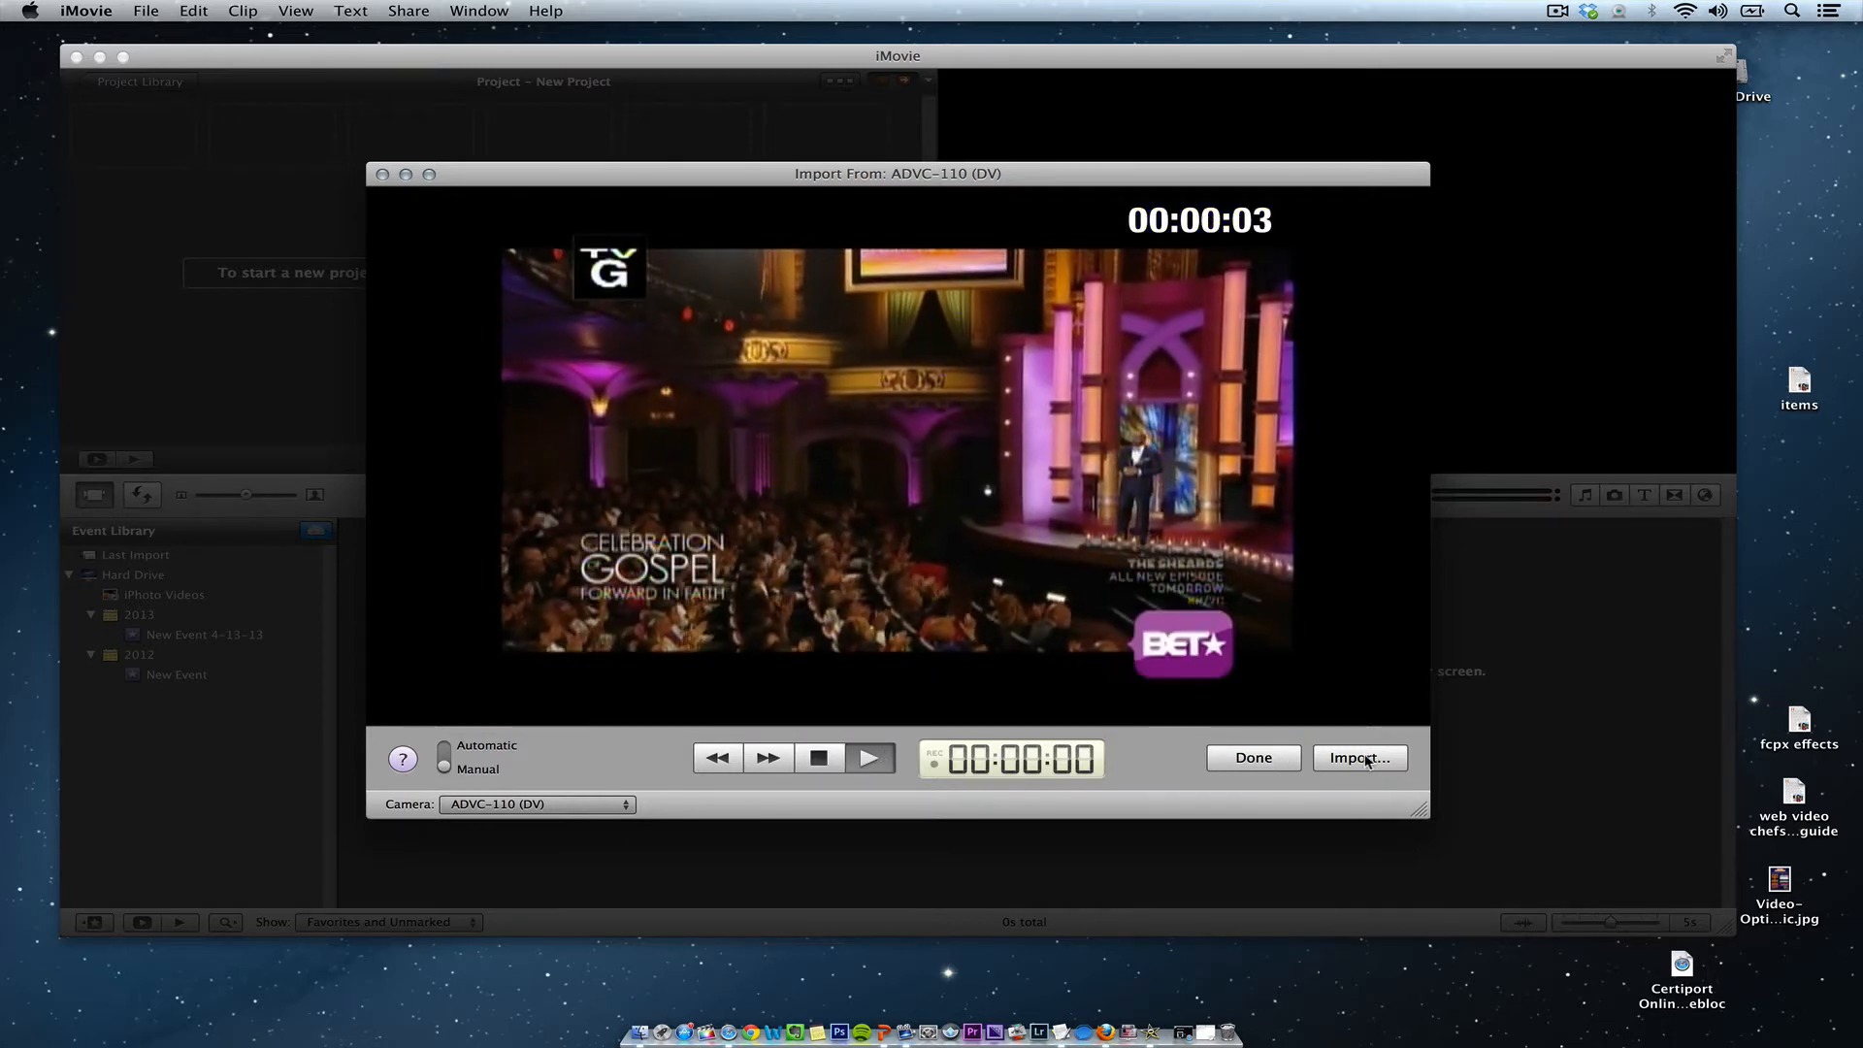
pyautogui.click(1360, 758)
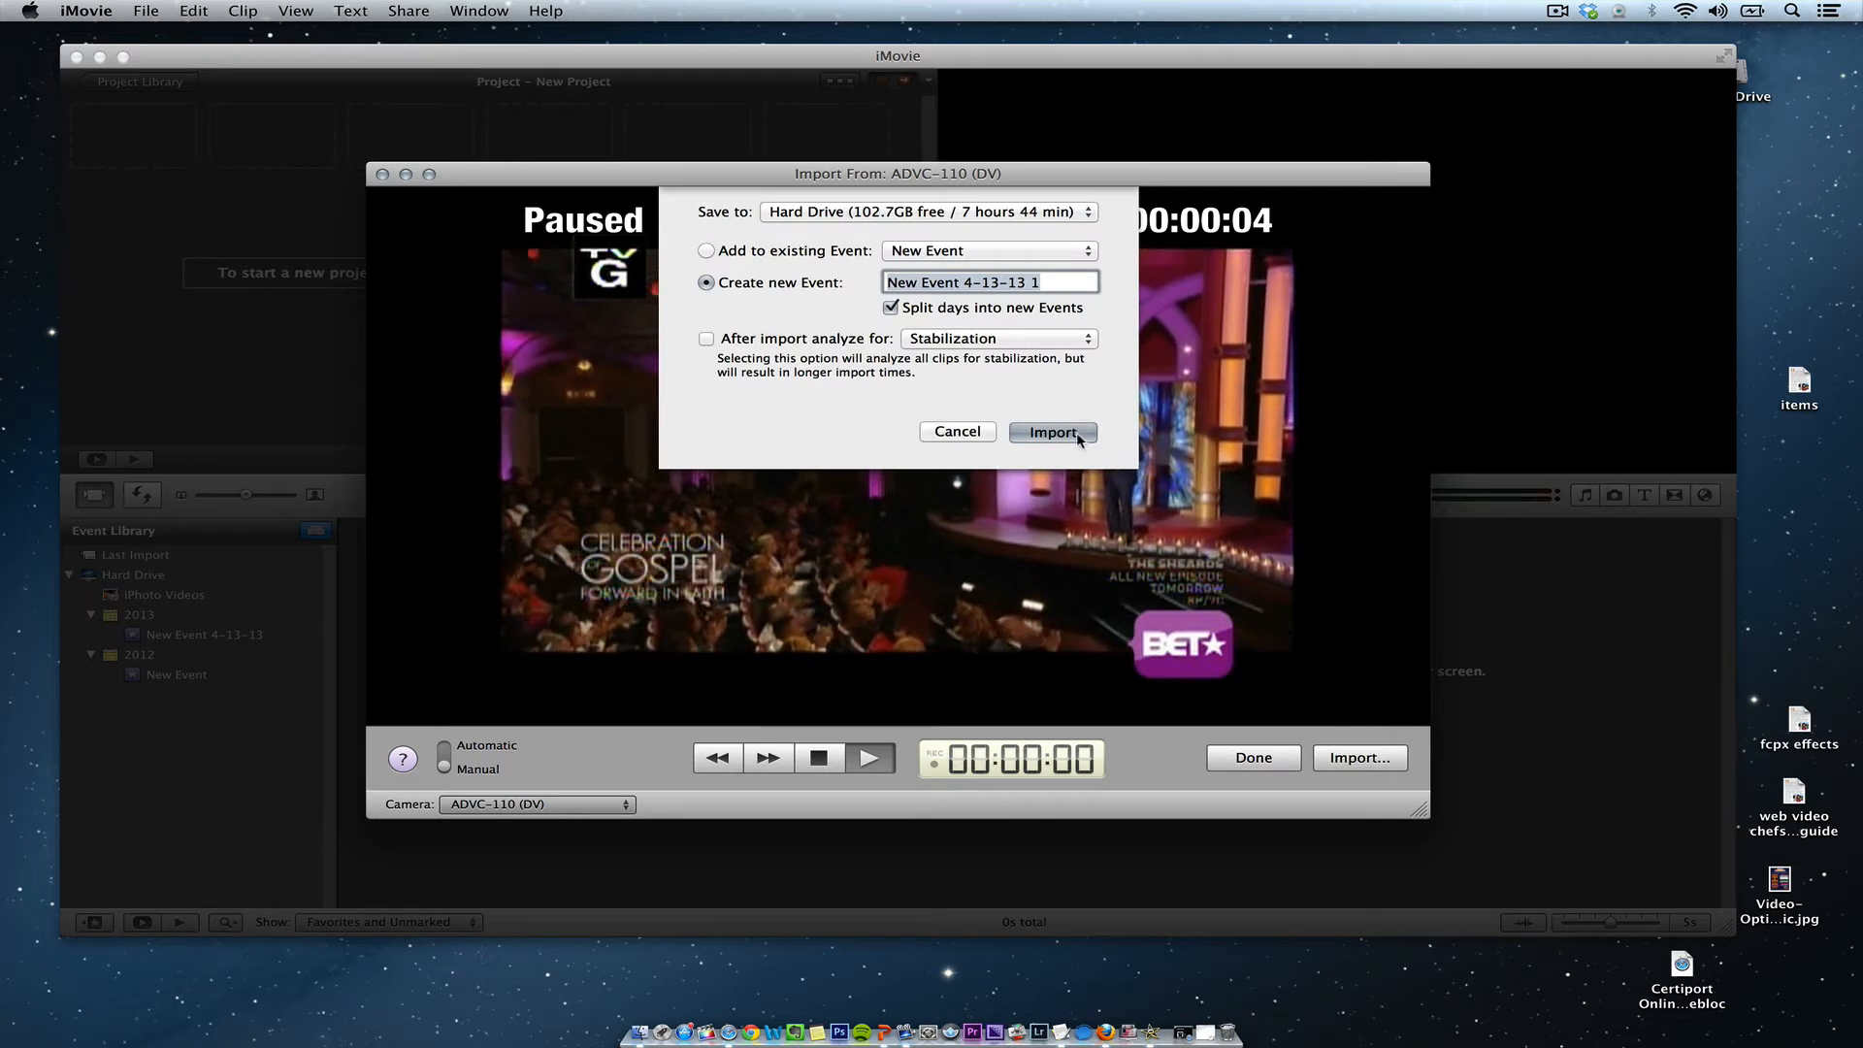
# Import the live footage into a new event, 'New Event 4-13-13 1'
pyautogui.click(1053, 431)
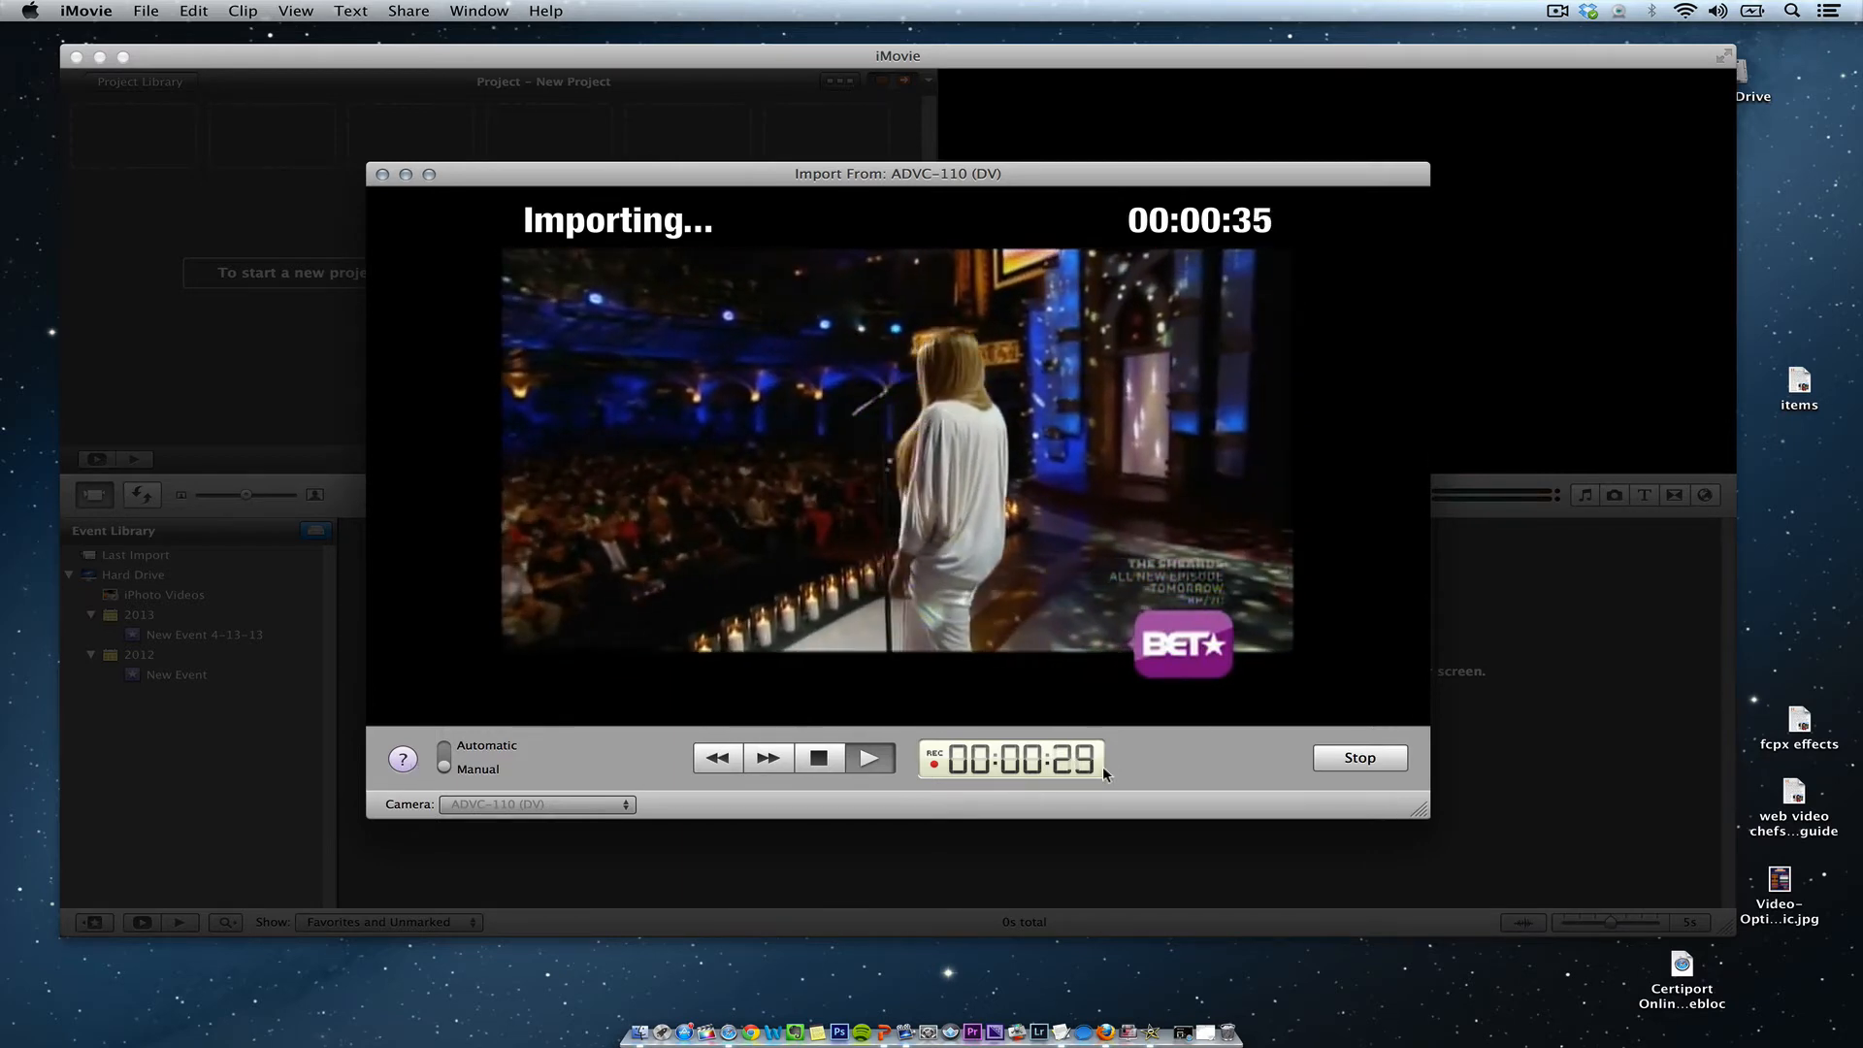
pyautogui.moveTo(1171, 766)
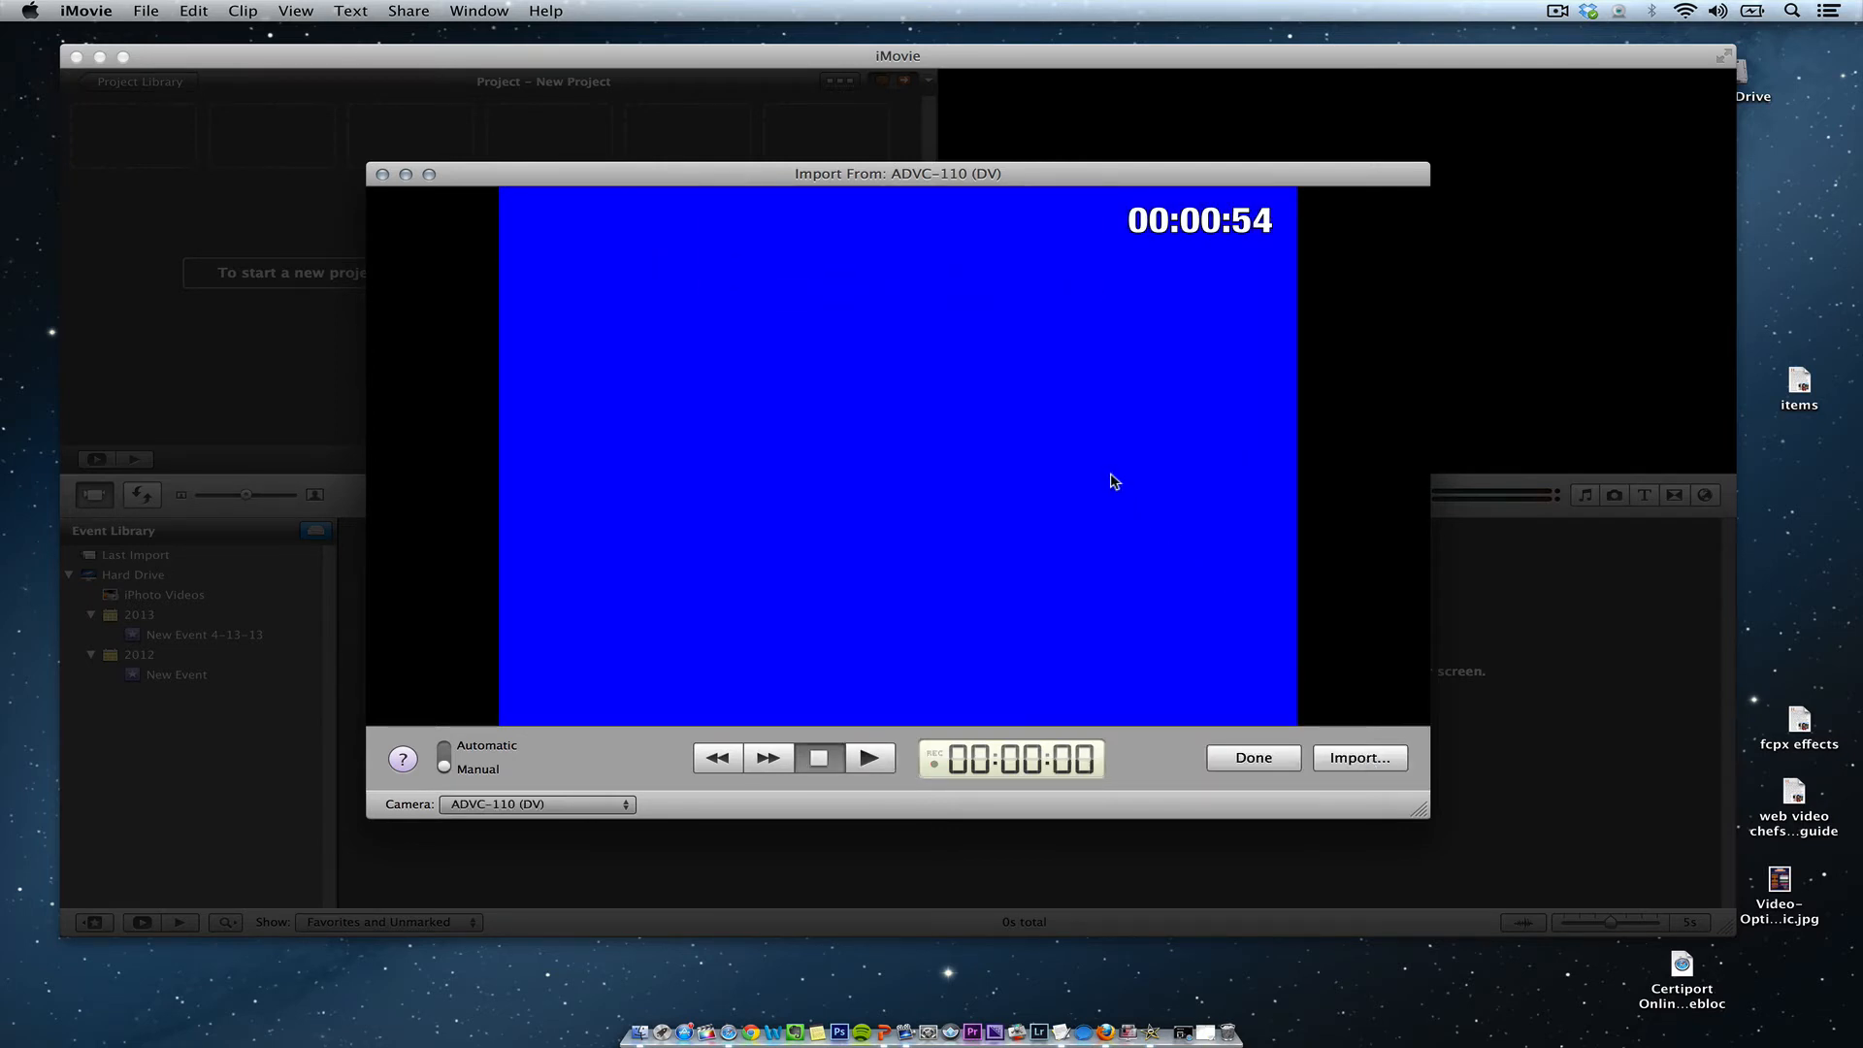
# Stop the import and click Done to return to the 35-second clip in 'New Event 4-13-13 1'
pyautogui.click(1360, 758)
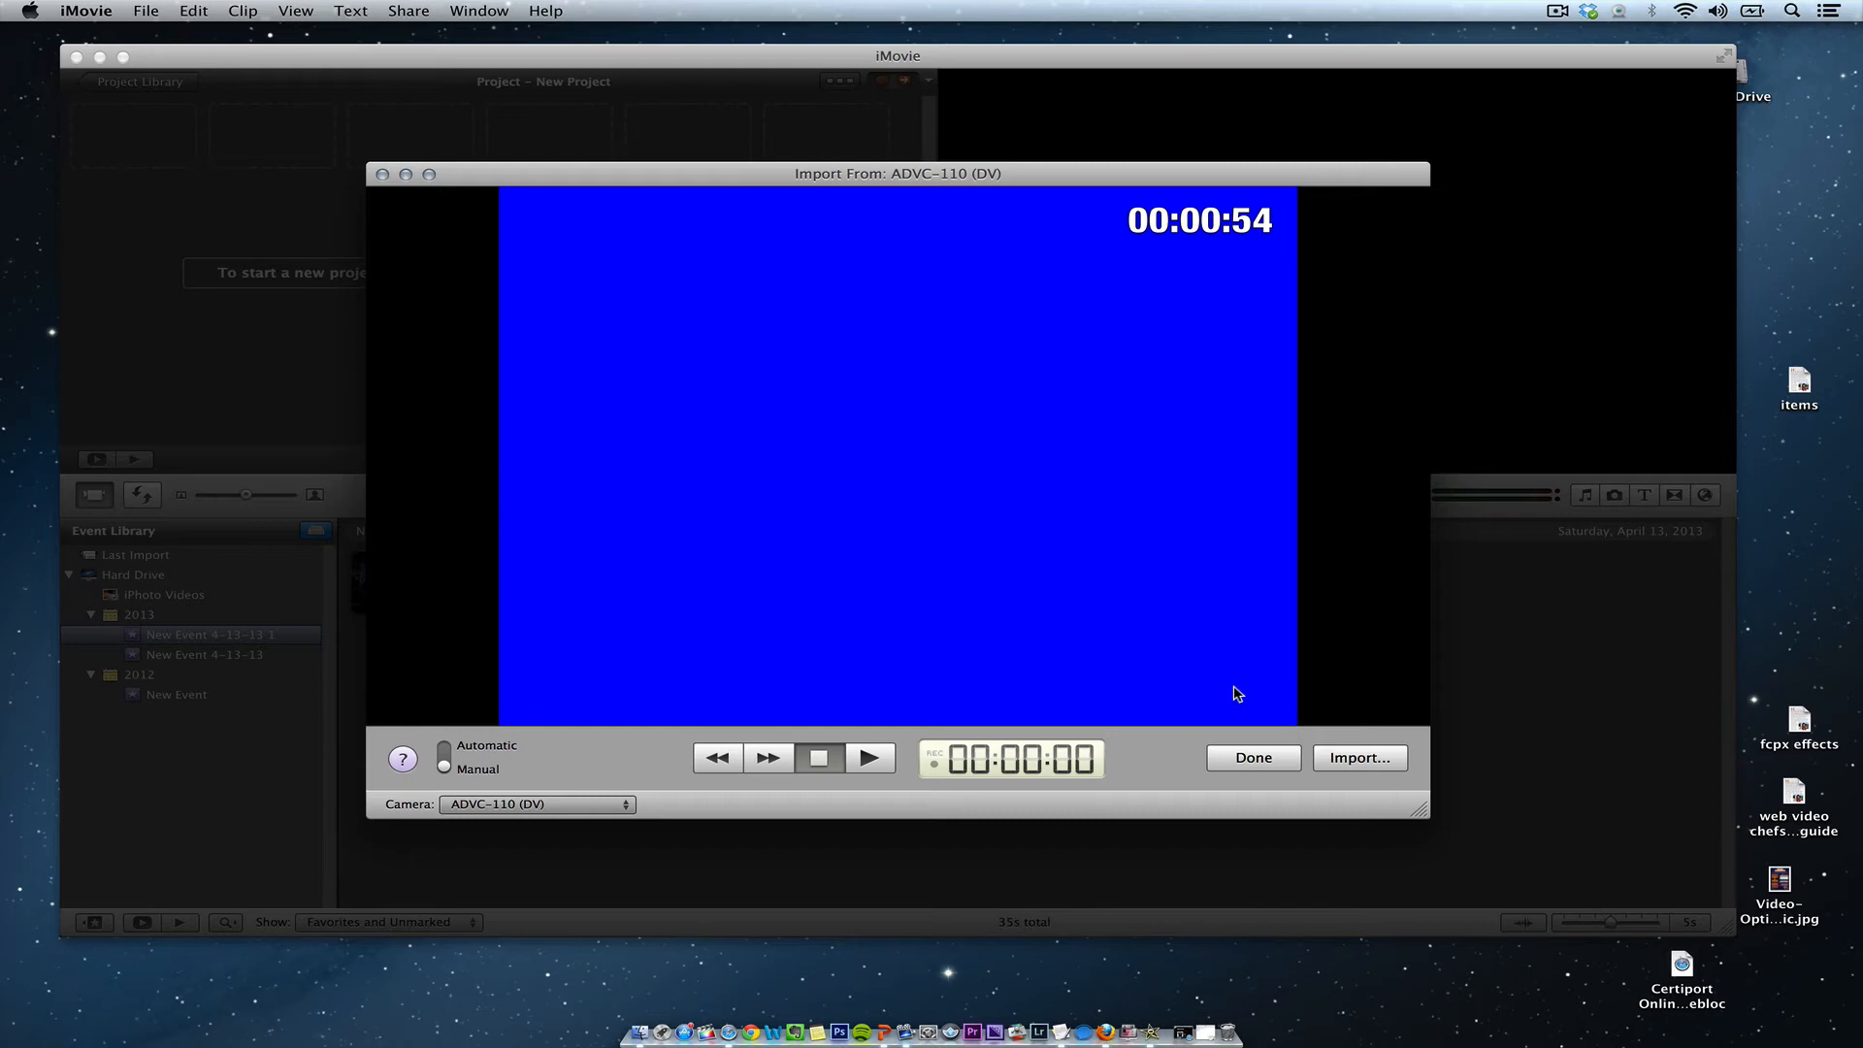
pyautogui.click(1253, 758)
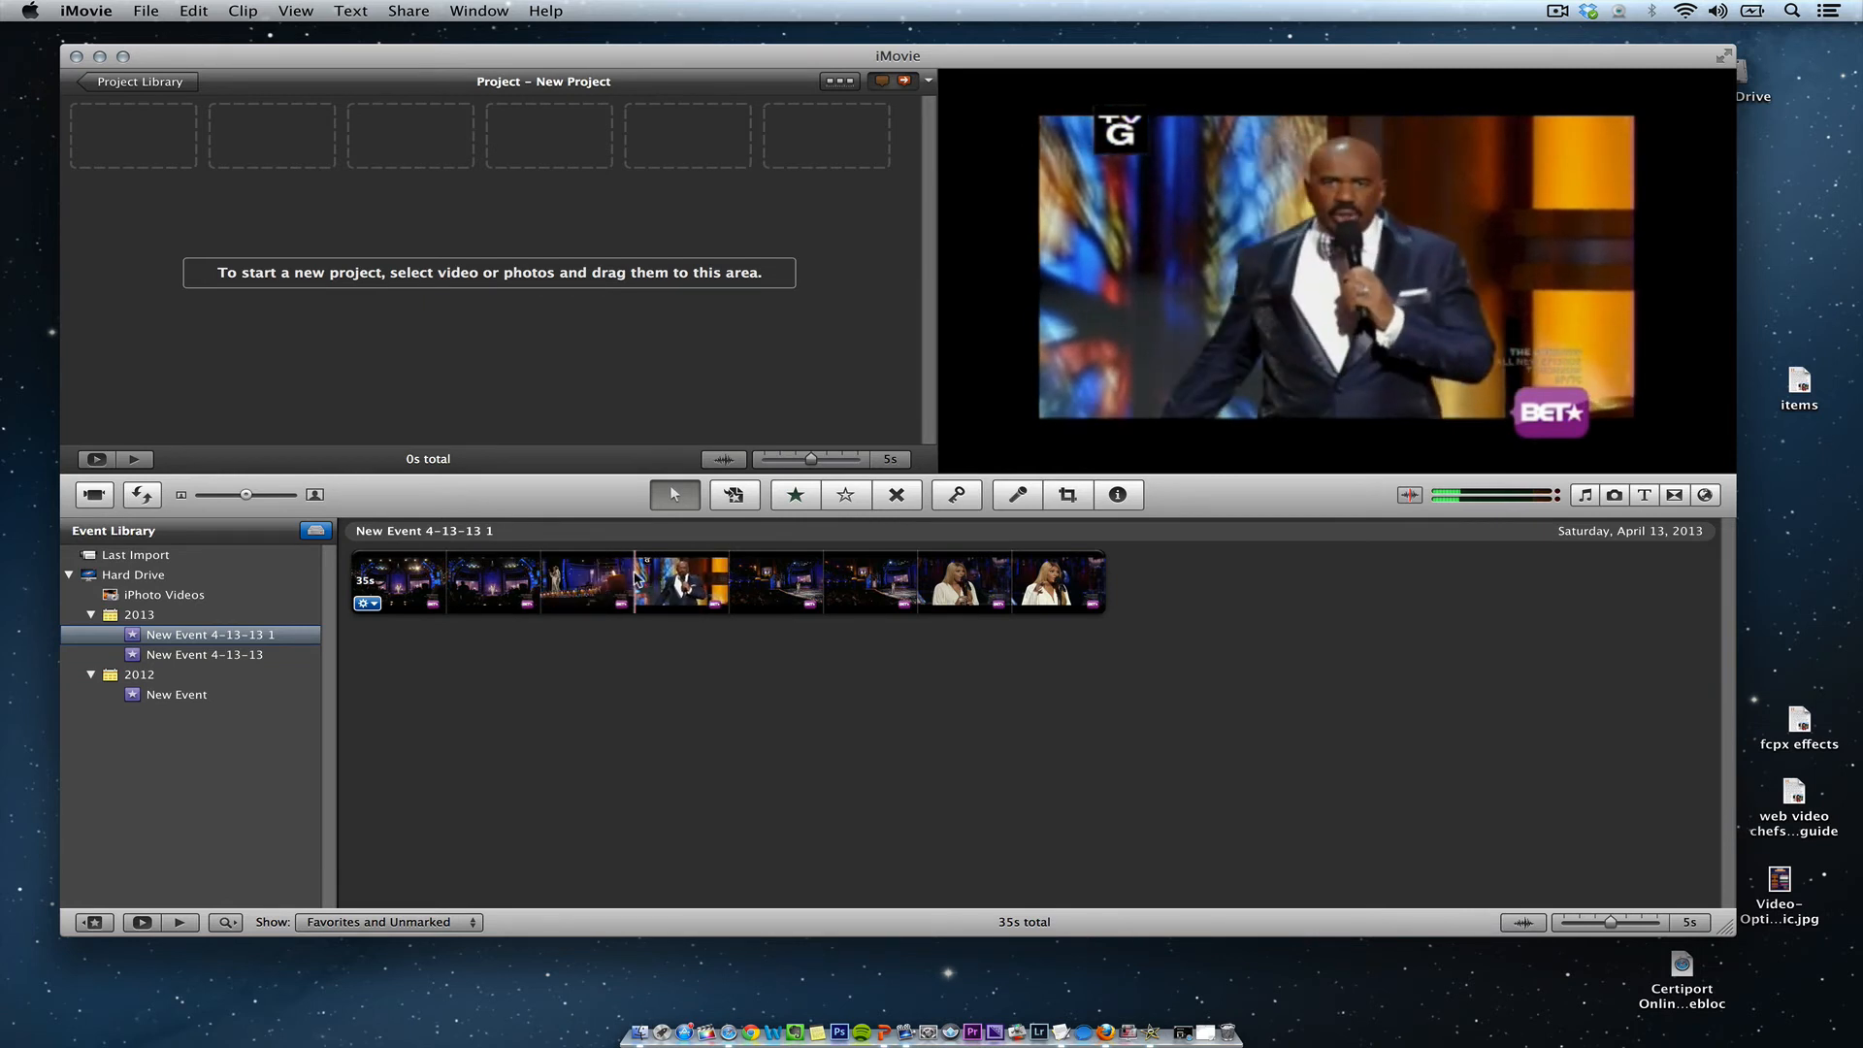
# Select about 33.4 of the clip's 35 seconds, starting from its first frame
pyautogui.click(398, 582)
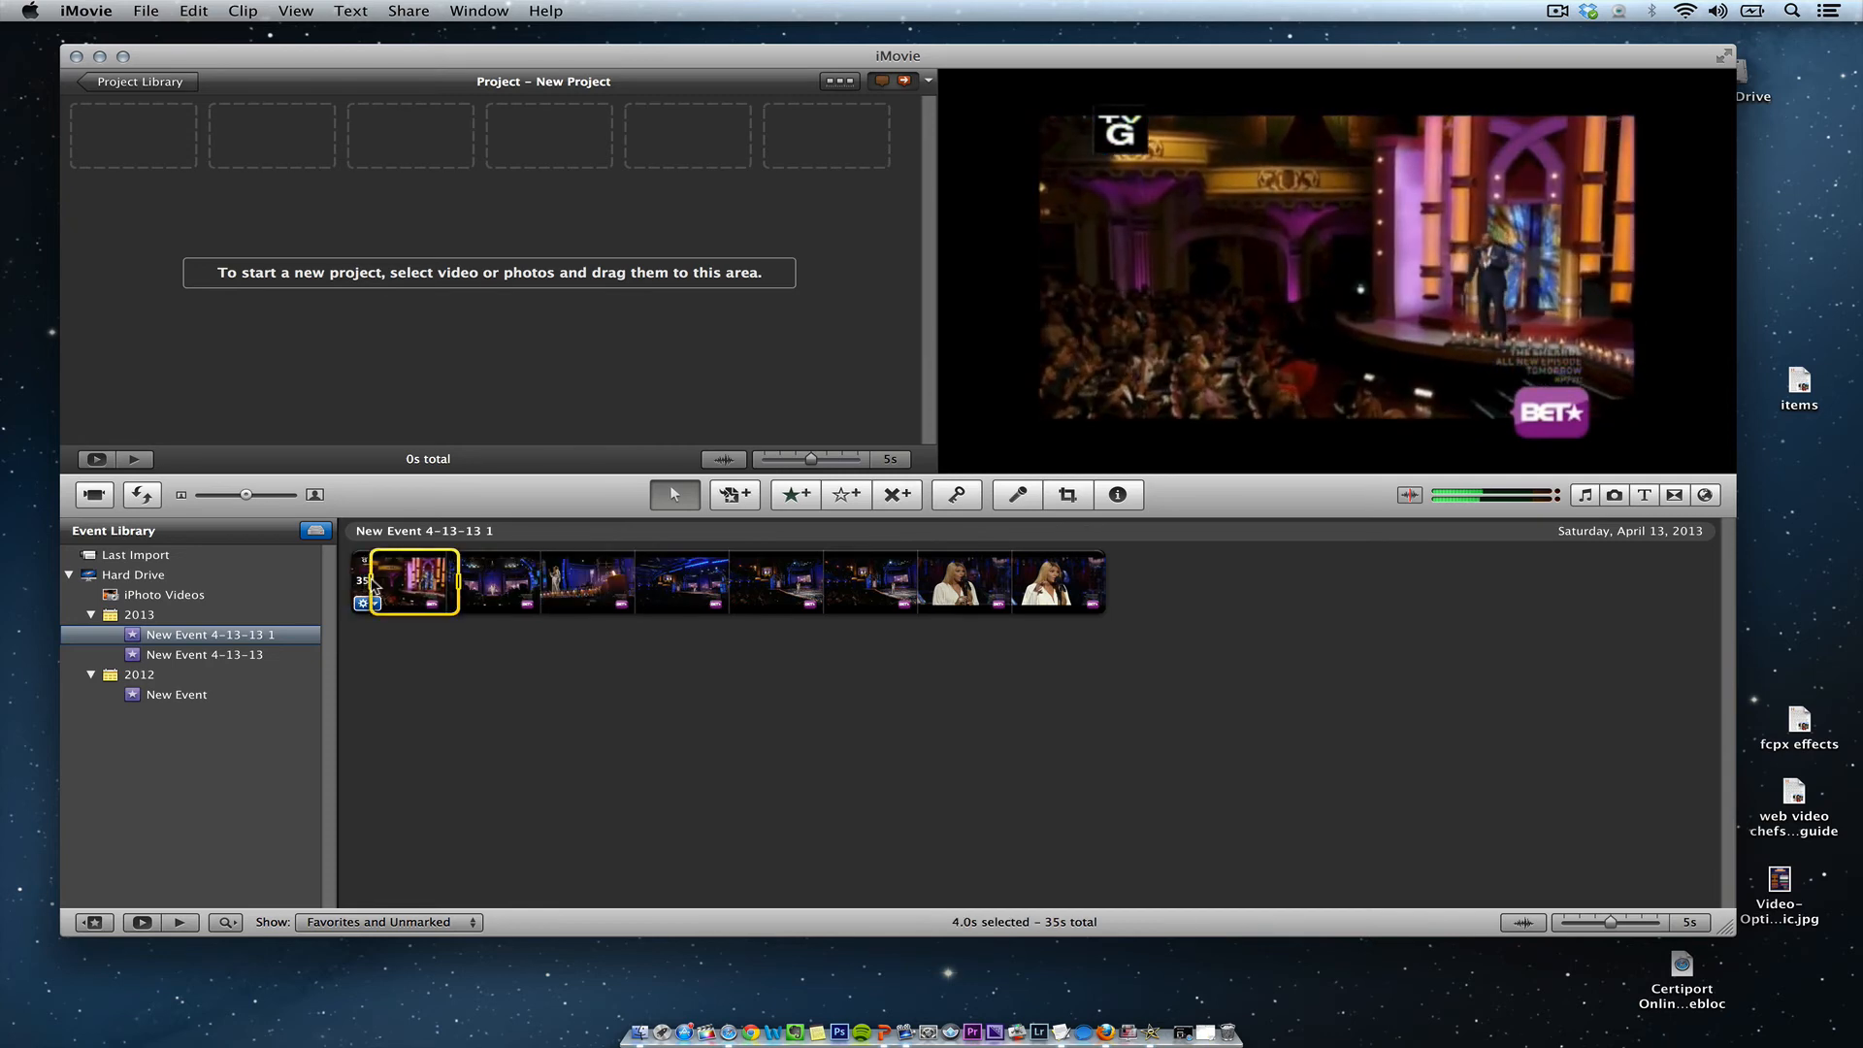
pyautogui.moveTo(445, 582); pyautogui.dragTo(873, 582)
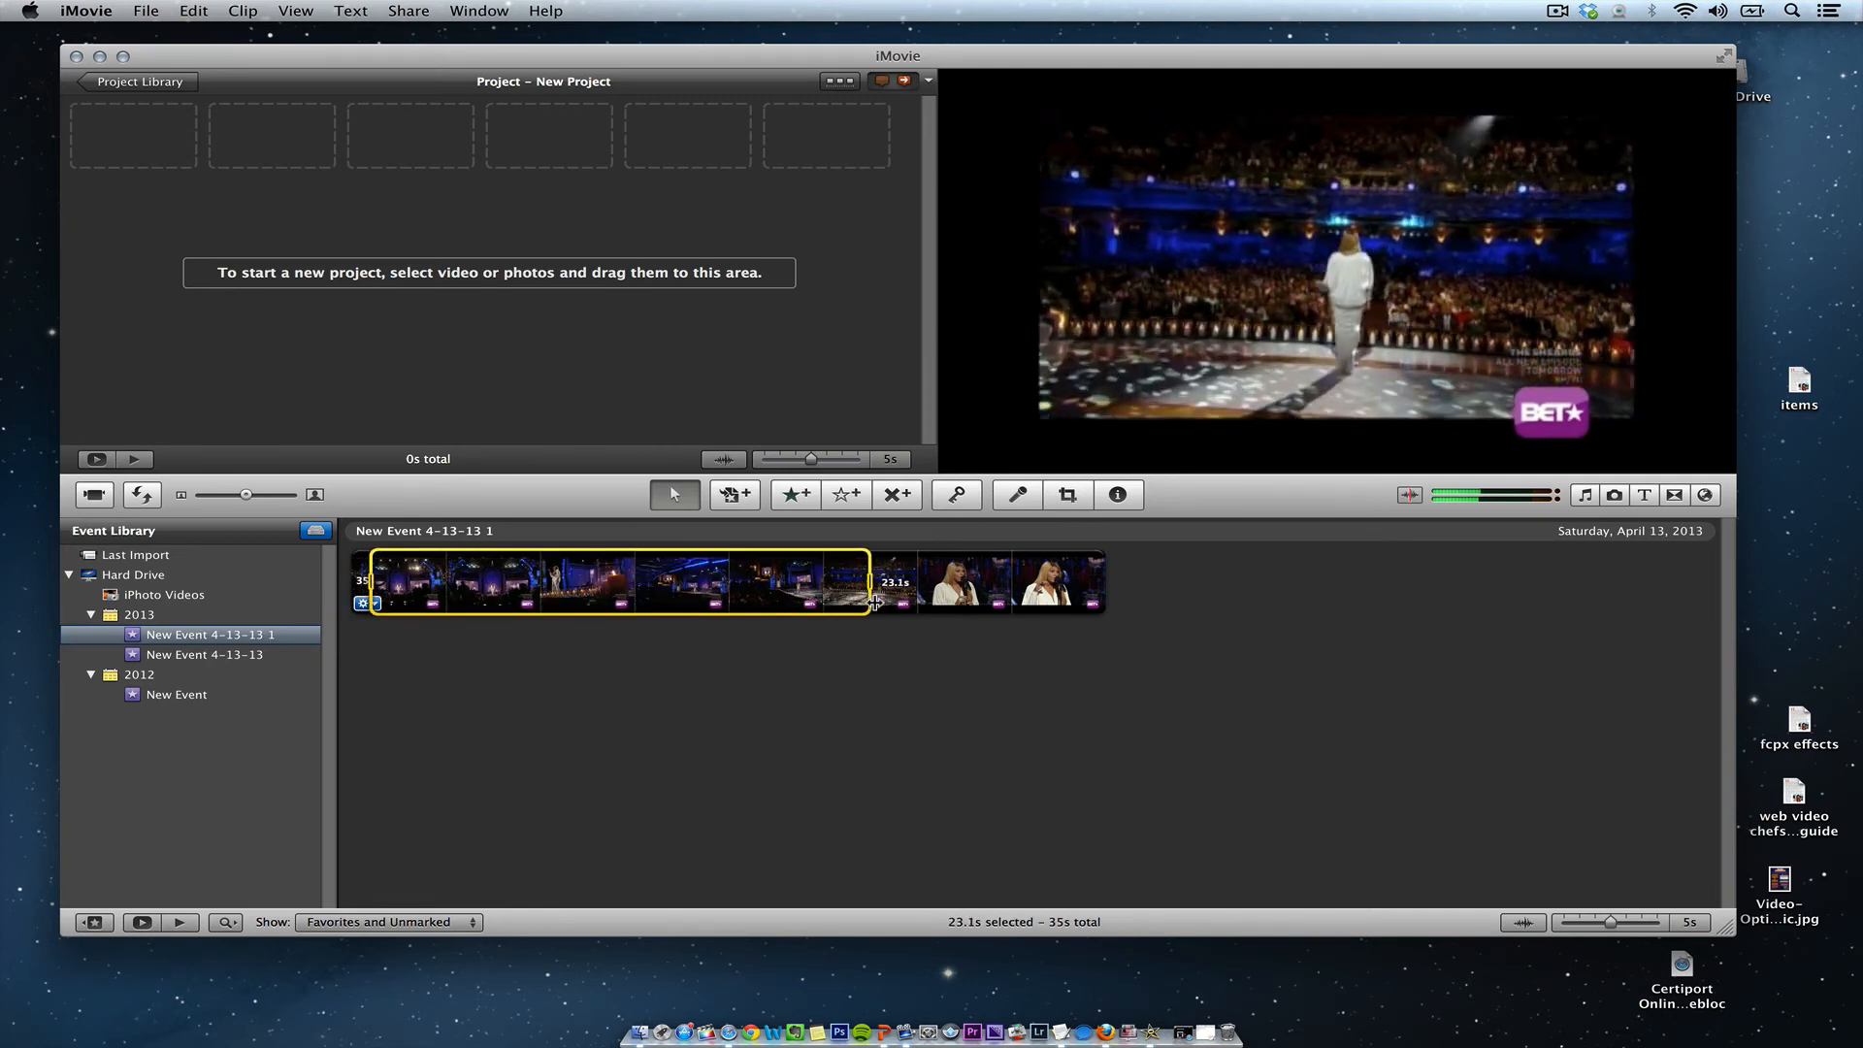
pyautogui.moveTo(873, 582); pyautogui.dragTo(1081, 582)
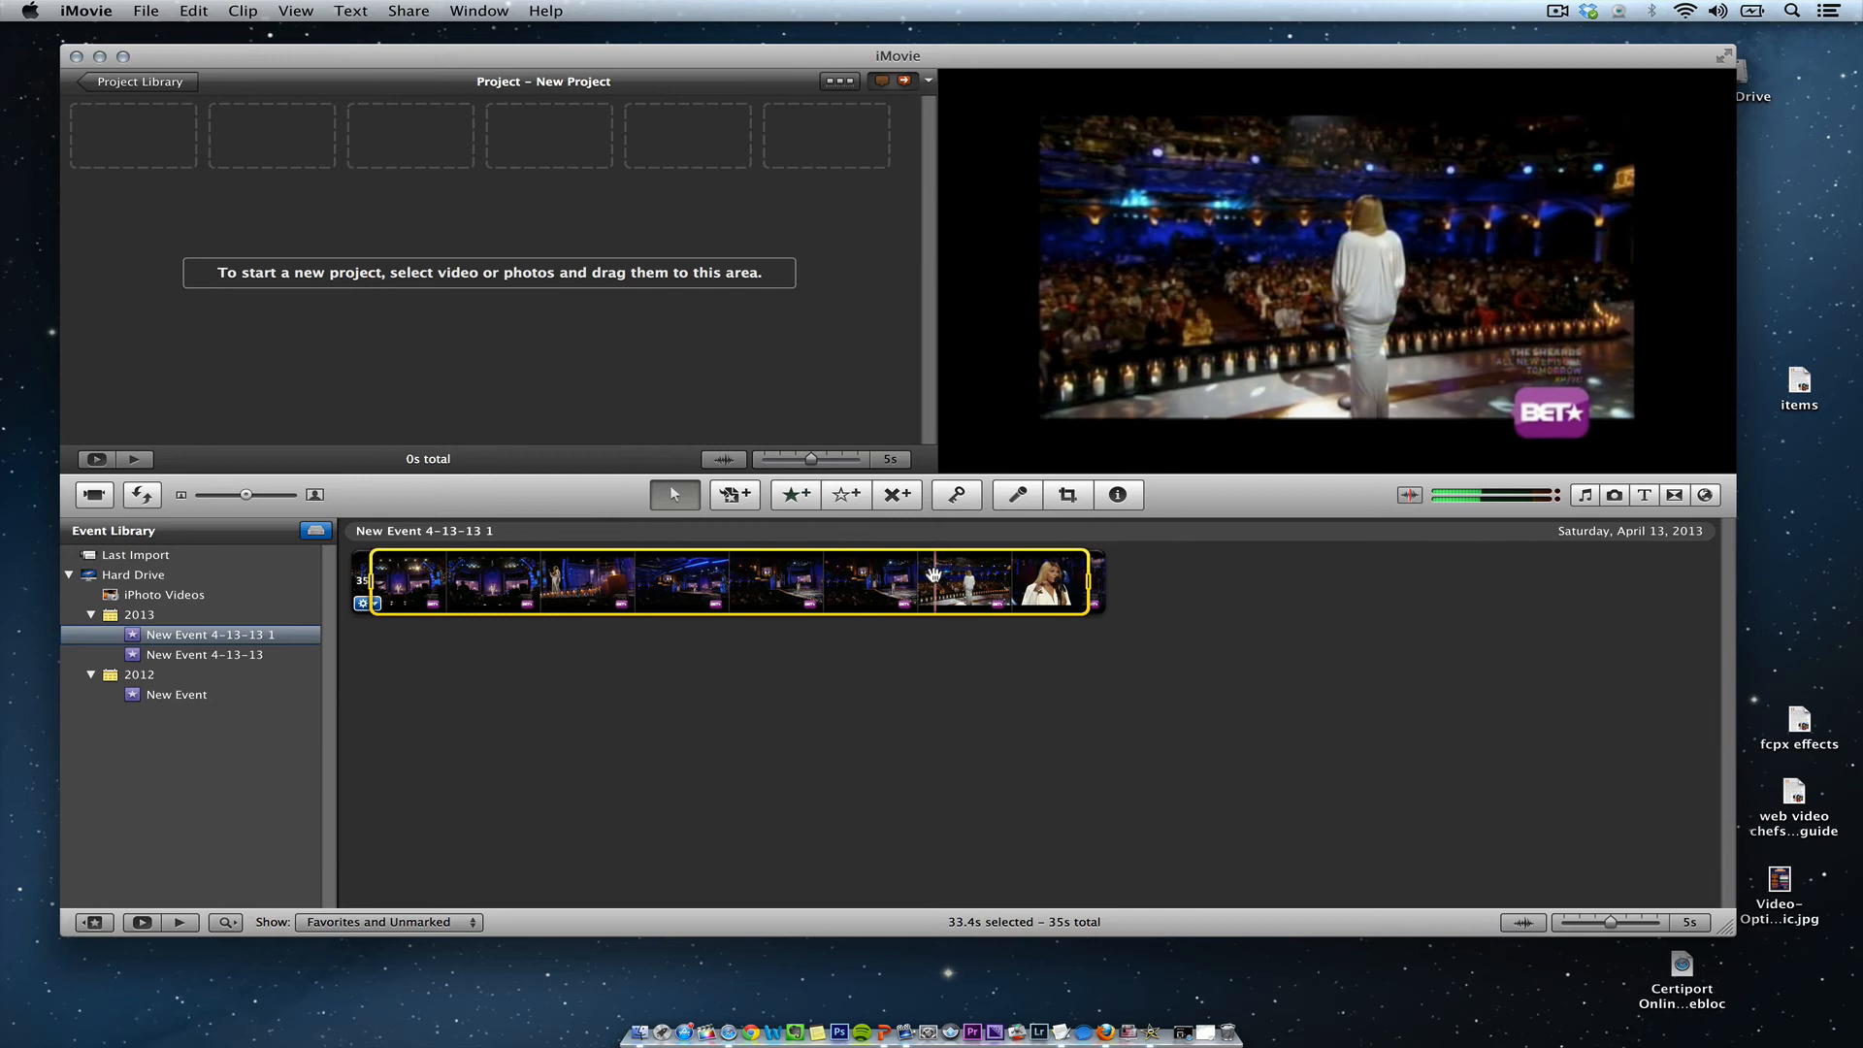